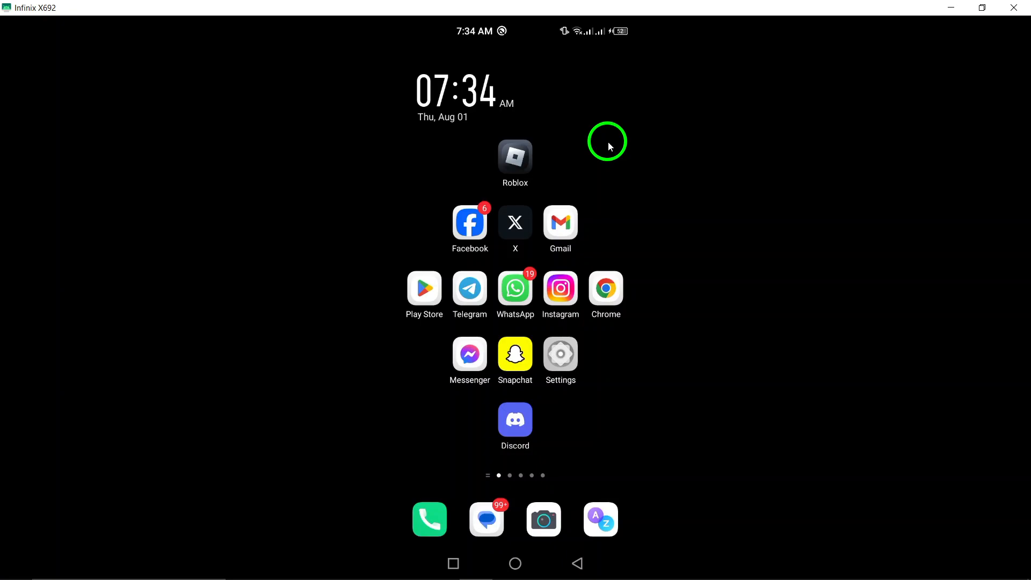
- Launch Discord from the Android home screen
left_click(606, 141)
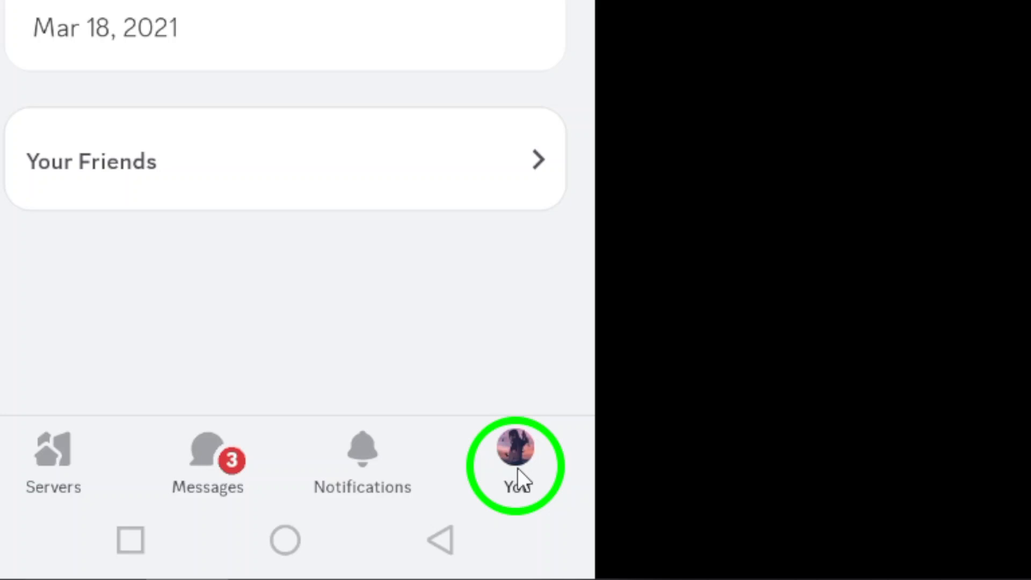
- Go to your own profile via the You tab and enter Discord's Settings
left_click(519, 464)
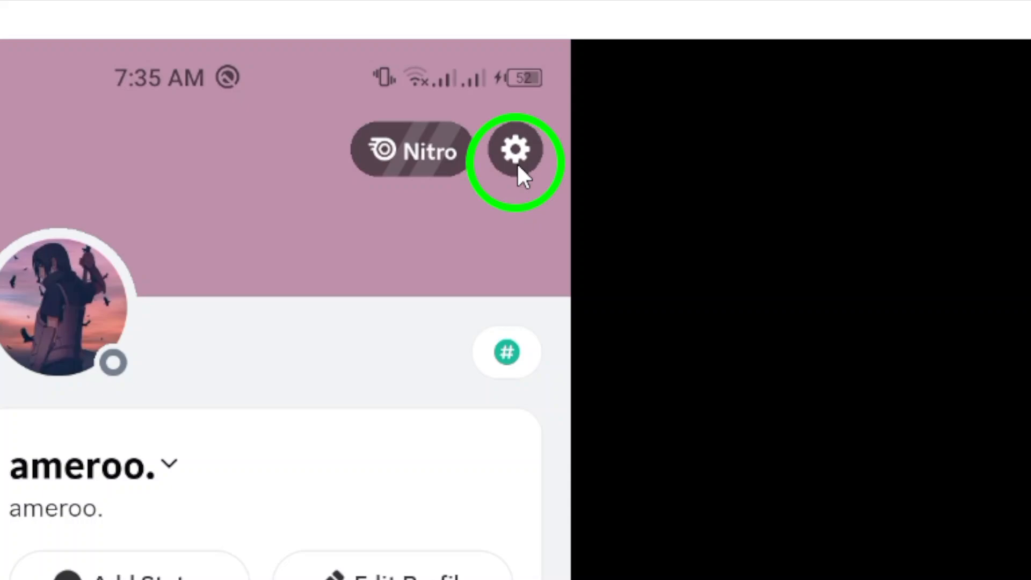
left_click(515, 150)
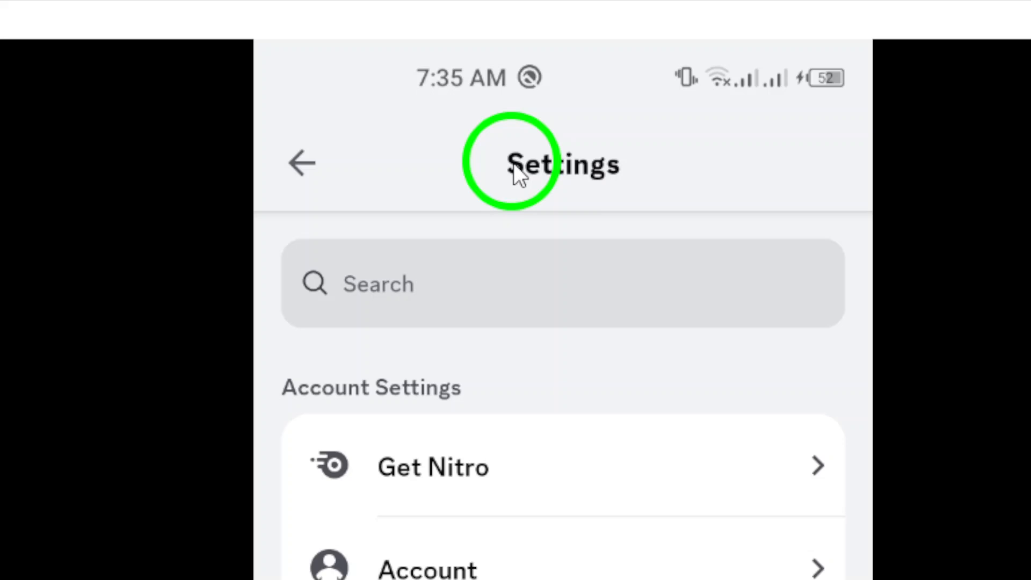
- Reach Privacy & Safety and scroll to the Discovery Permissions section
scroll("down", 3)
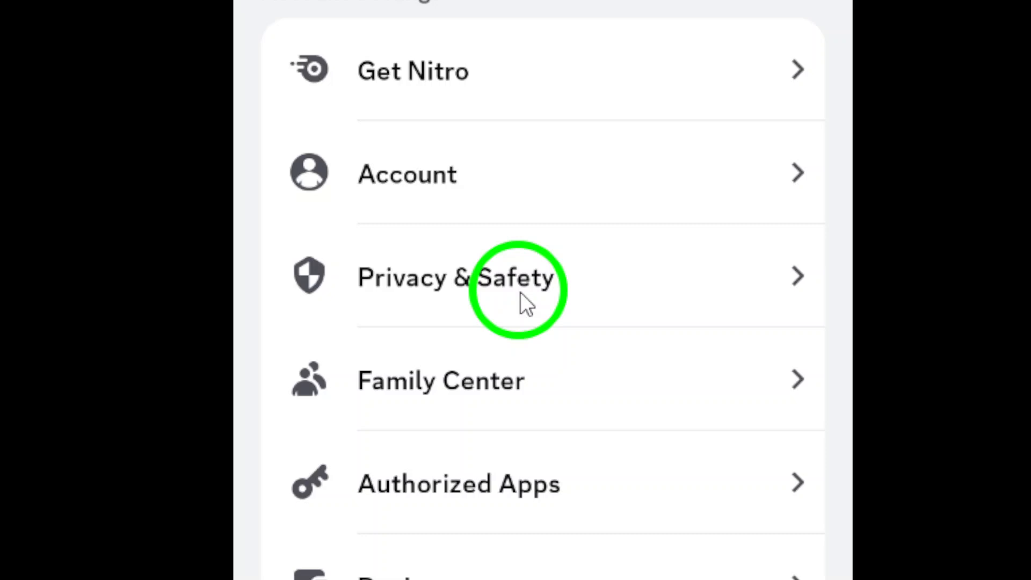
left_click(458, 277)
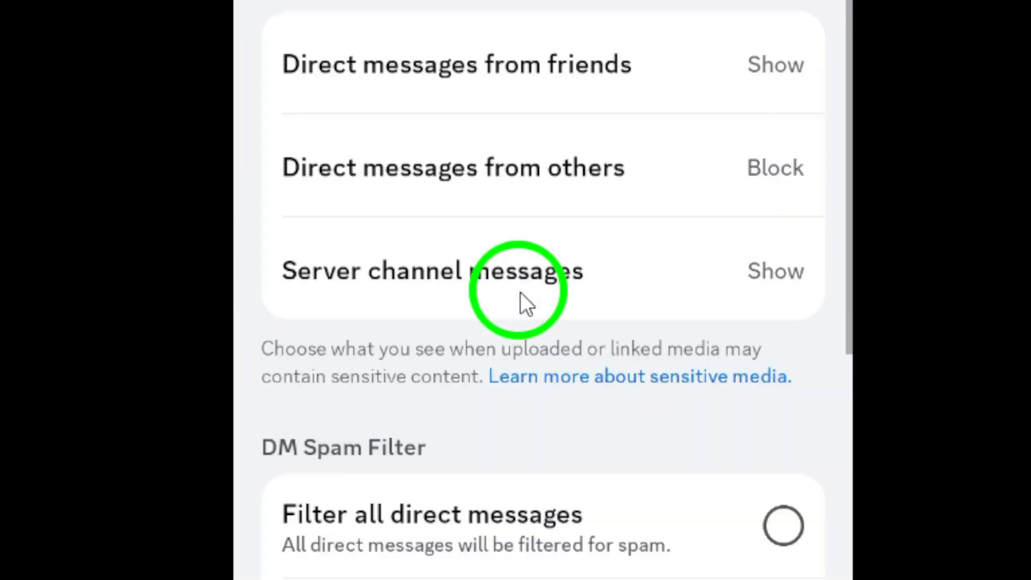
scroll("down", 3)
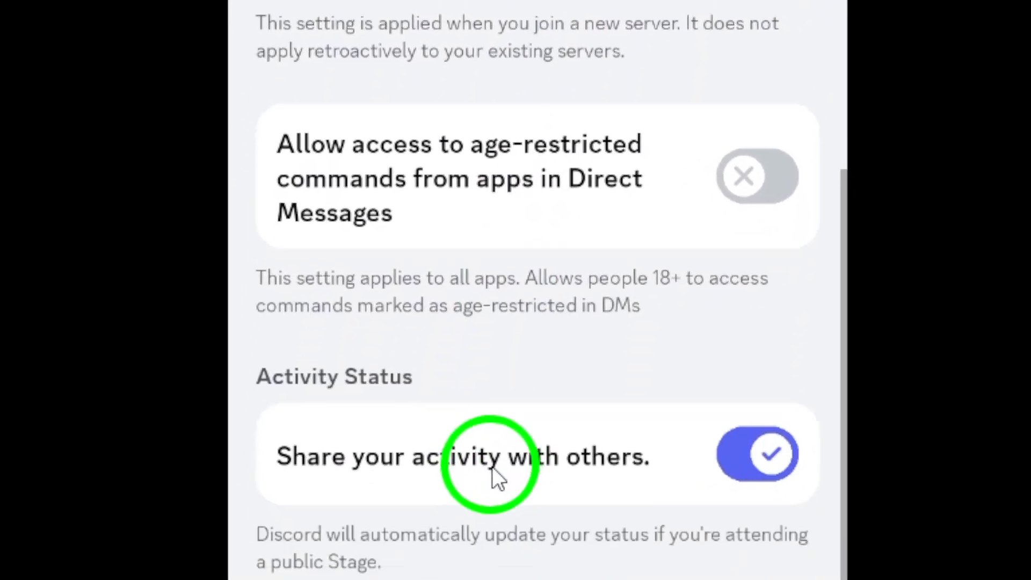
scroll("down", 3)
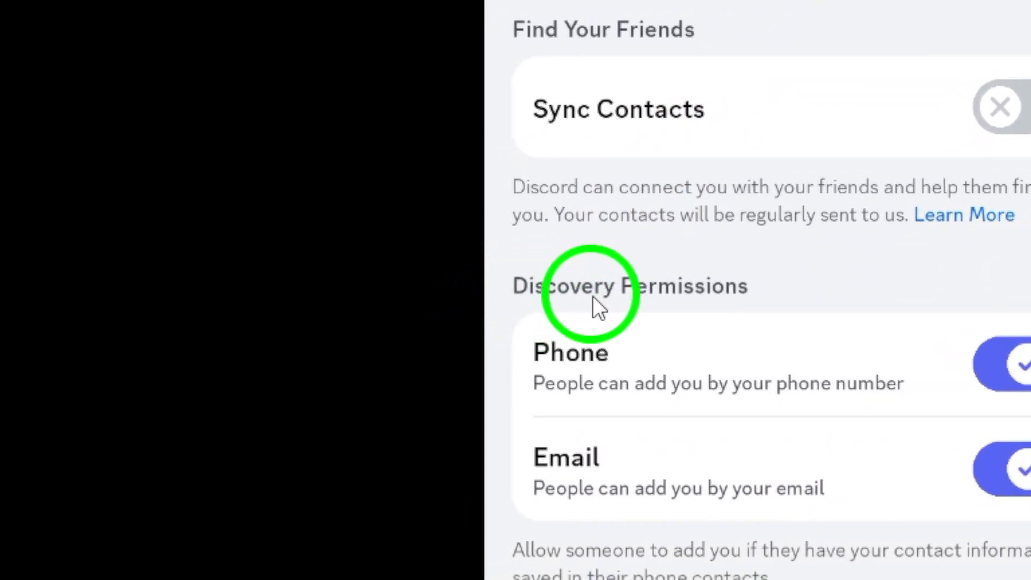
- Switch off the Phone discovery permission so people can't find you by number
scroll("down", 3)
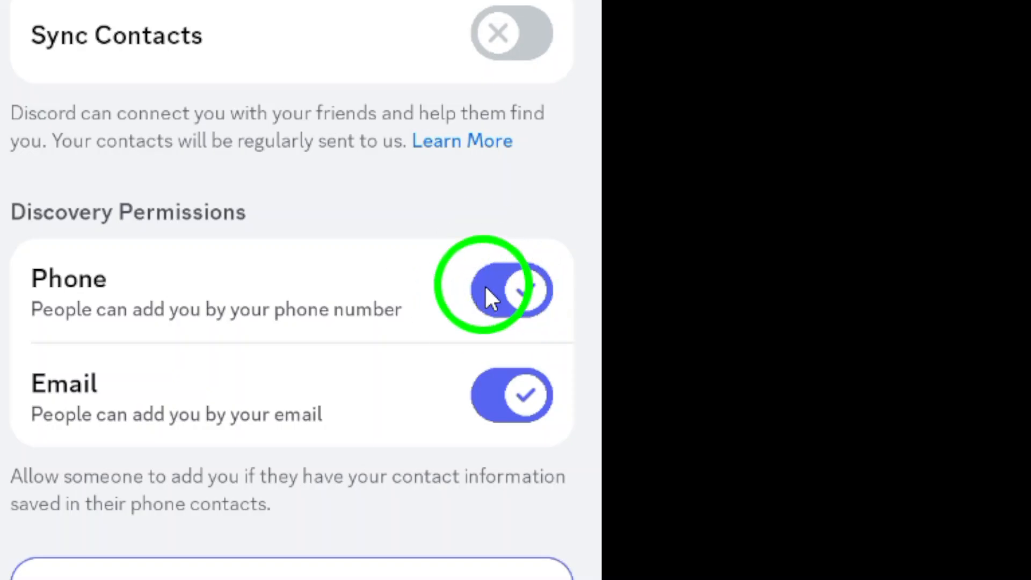
left_click(511, 289)
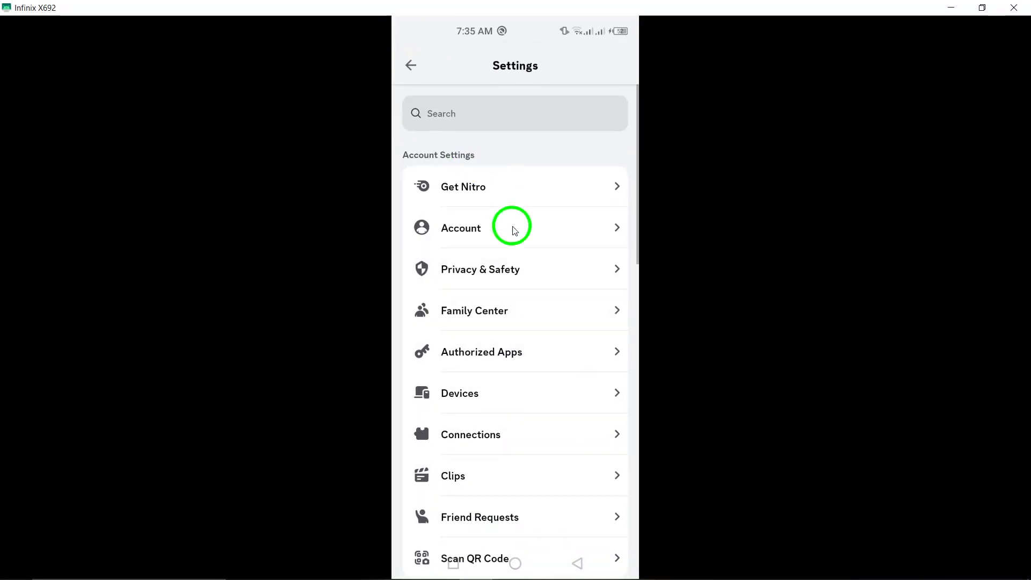
mouse_move(532, 145)
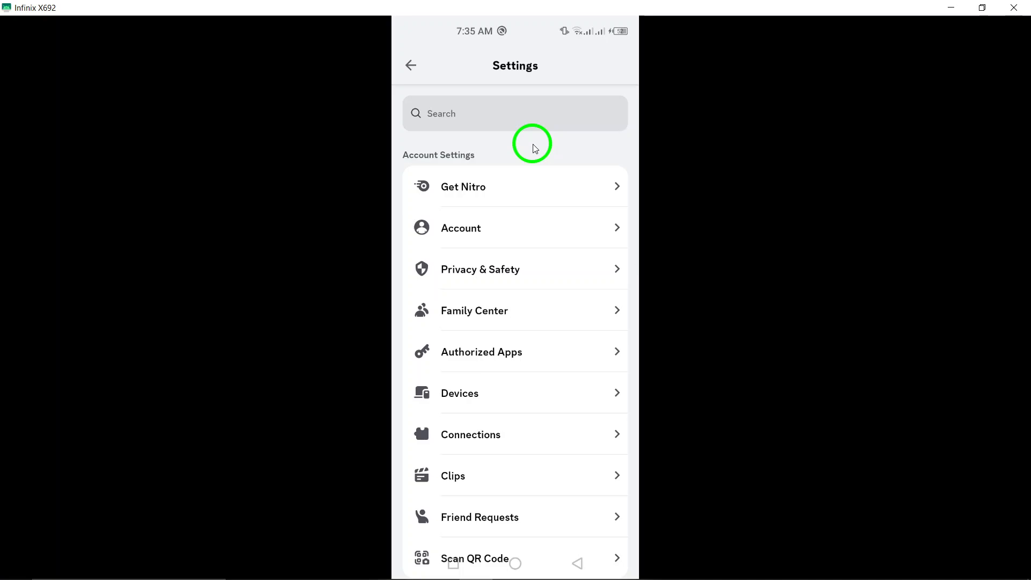